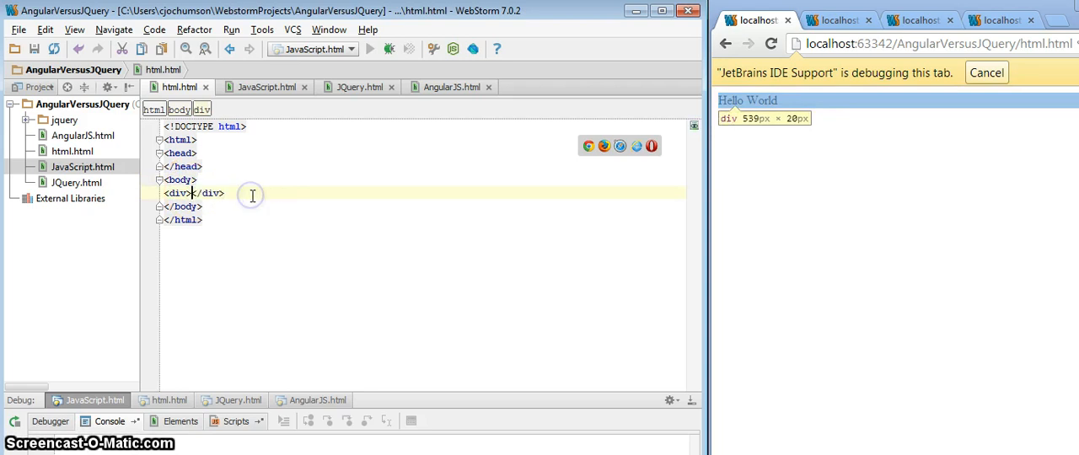
# Write Hello World inside the div of html.html so the live preview shows it.
pyautogui.write('Hellow')
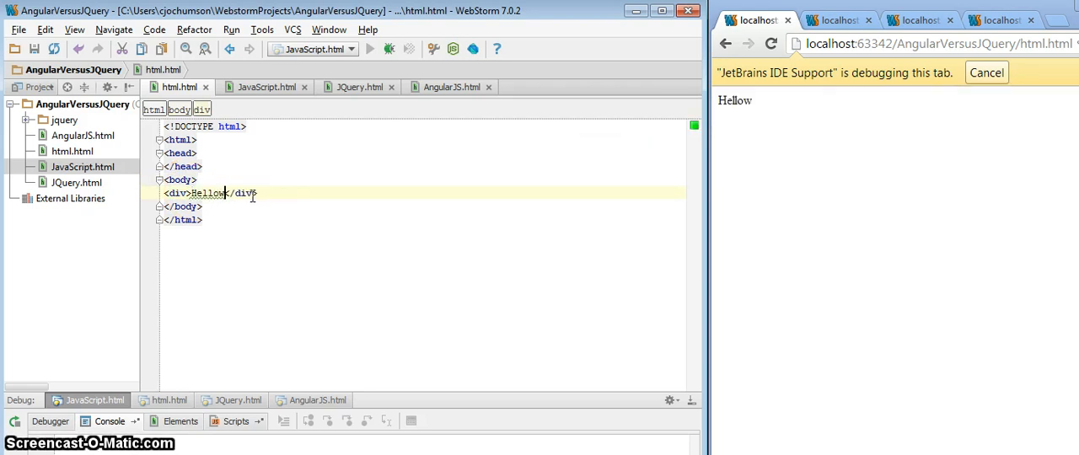
pyautogui.write('World')
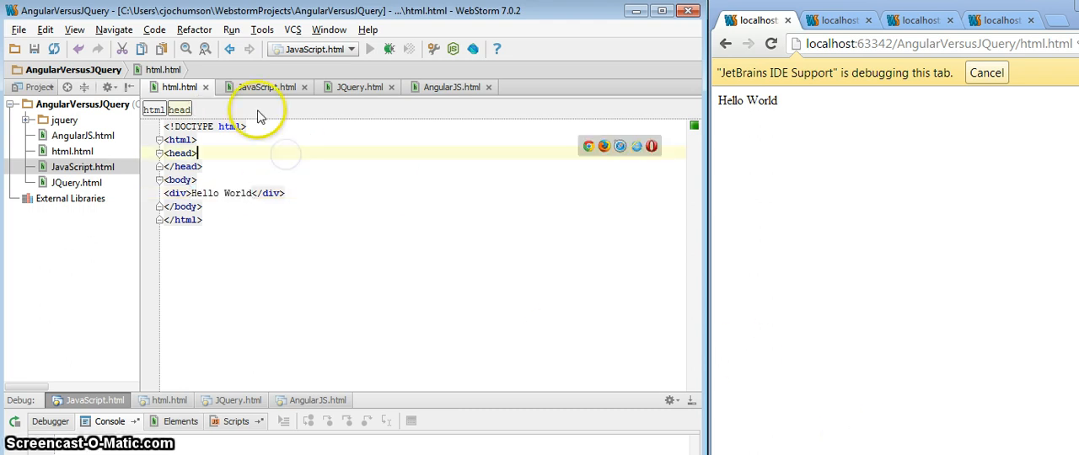
# Show JavaScript.html with its init() onkeyup handler copying the input into the output div.
pyautogui.click(266, 88)
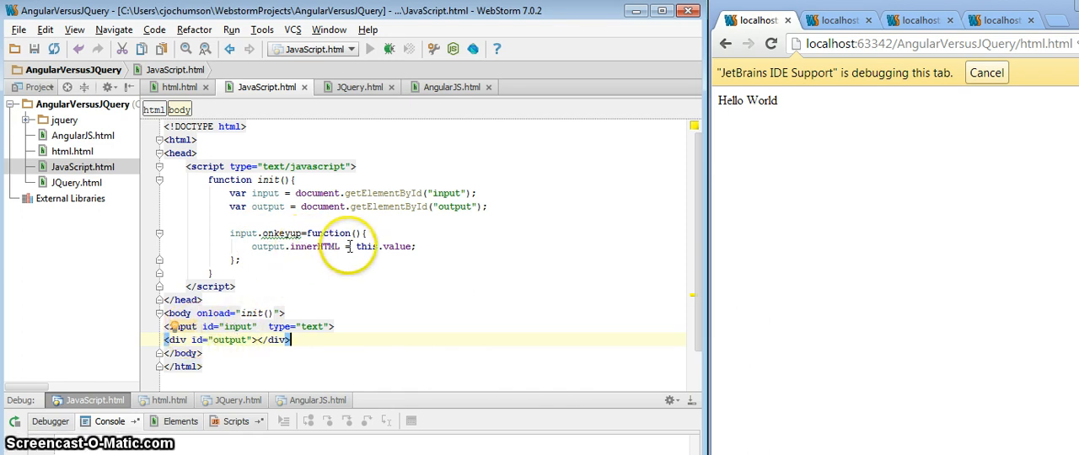
pyautogui.moveTo(459, 246)
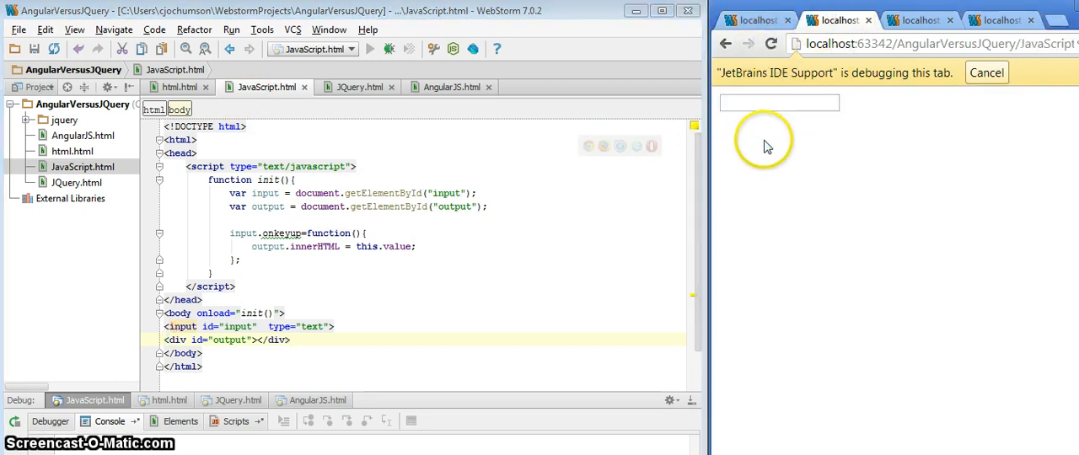
# Enter This is a test in the plain JavaScript page's text box so it echoes below.
pyautogui.write('This')
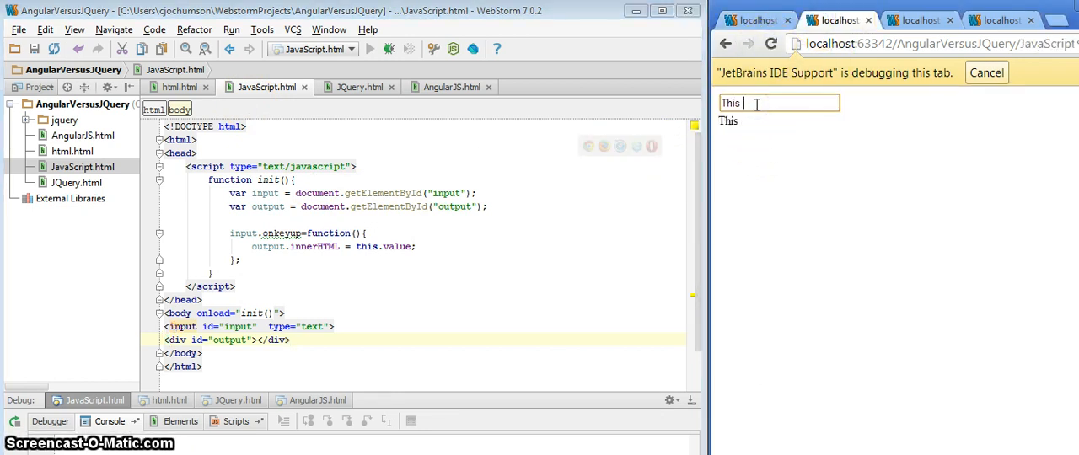
pyautogui.write('is a test')
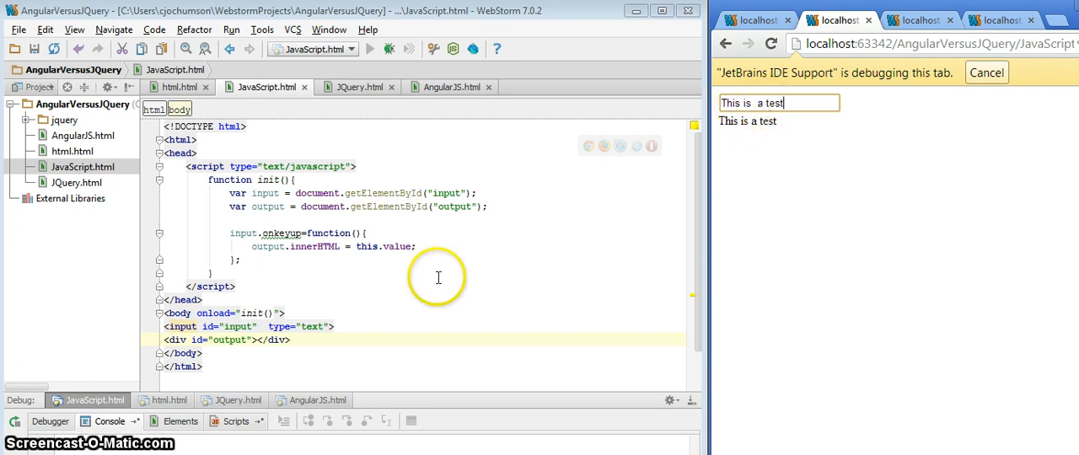
pyautogui.moveTo(290, 317)
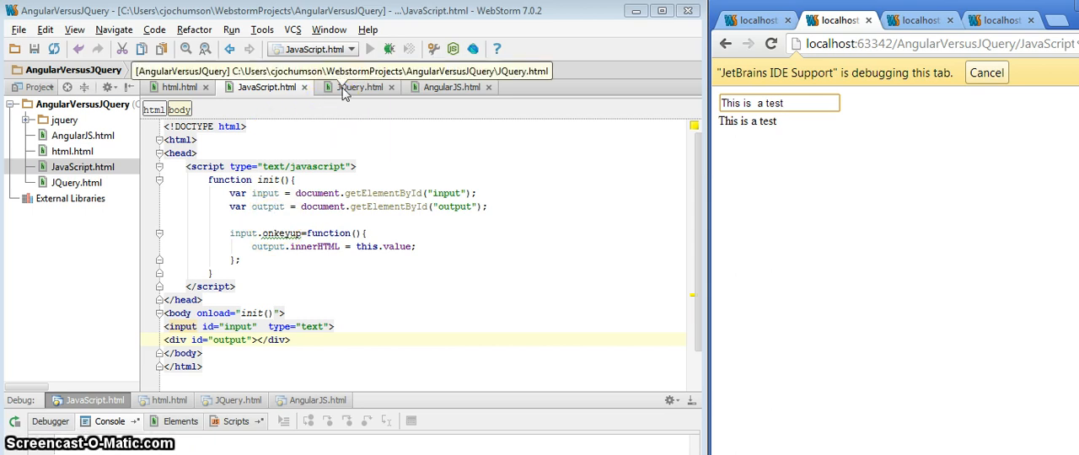
pyautogui.moveTo(357, 88)
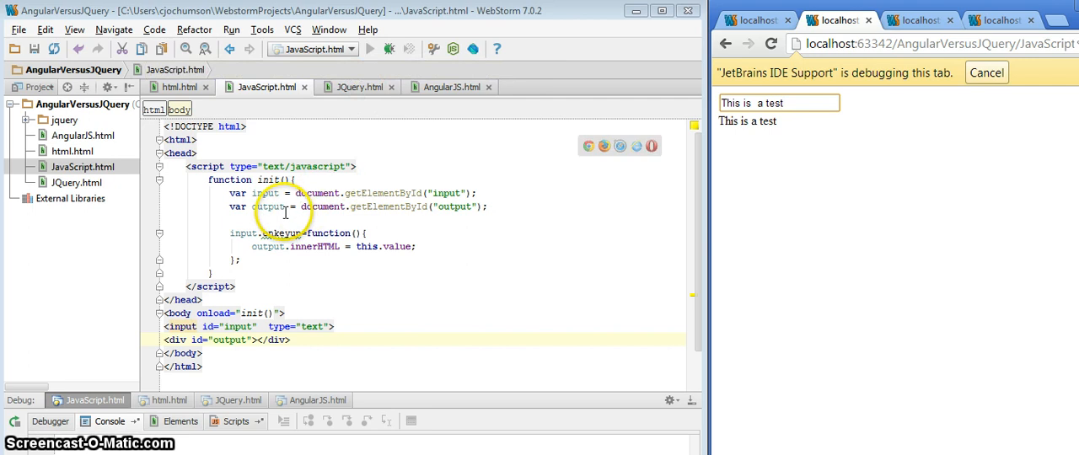
pyautogui.moveTo(361, 88)
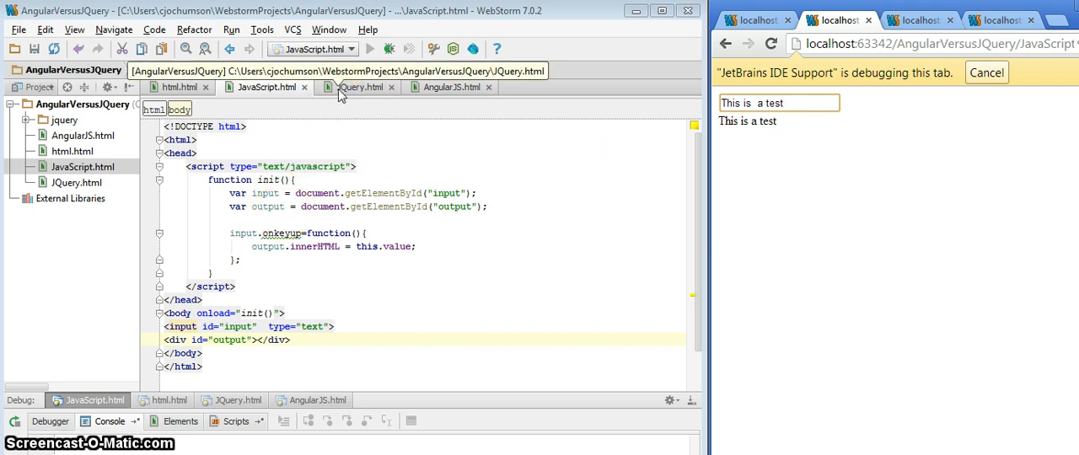
# Show JQuery.html and highlight a line of its $('#input') keyup handler.
pyautogui.click(361, 87)
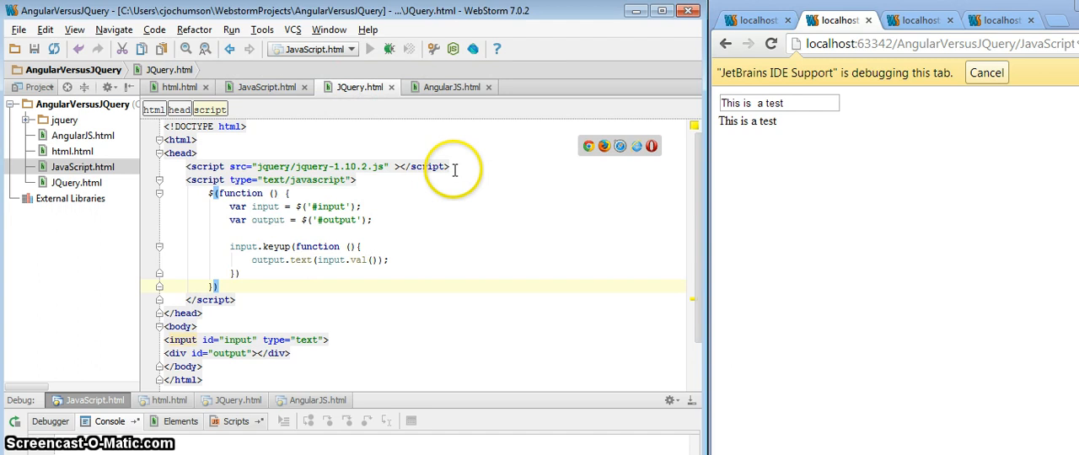
pyautogui.tripleClick(286, 165)
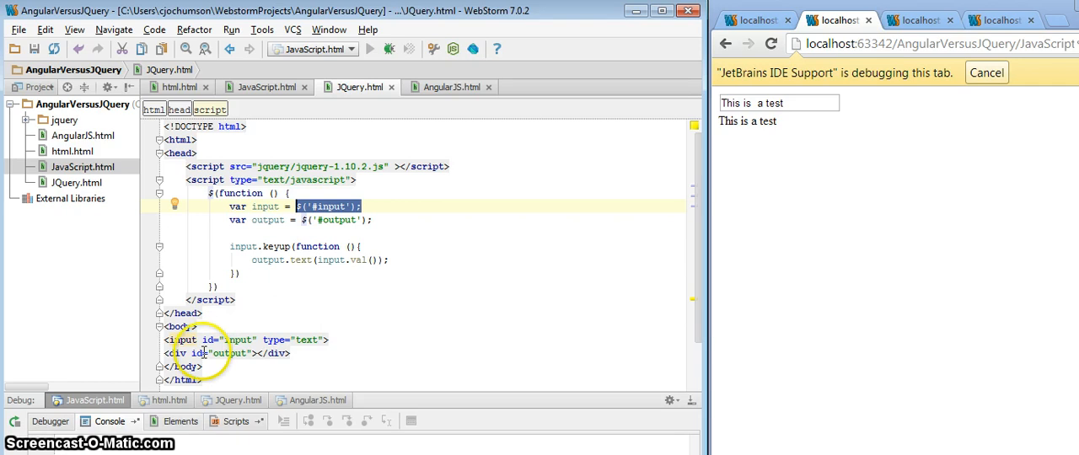
pyautogui.moveTo(300, 250)
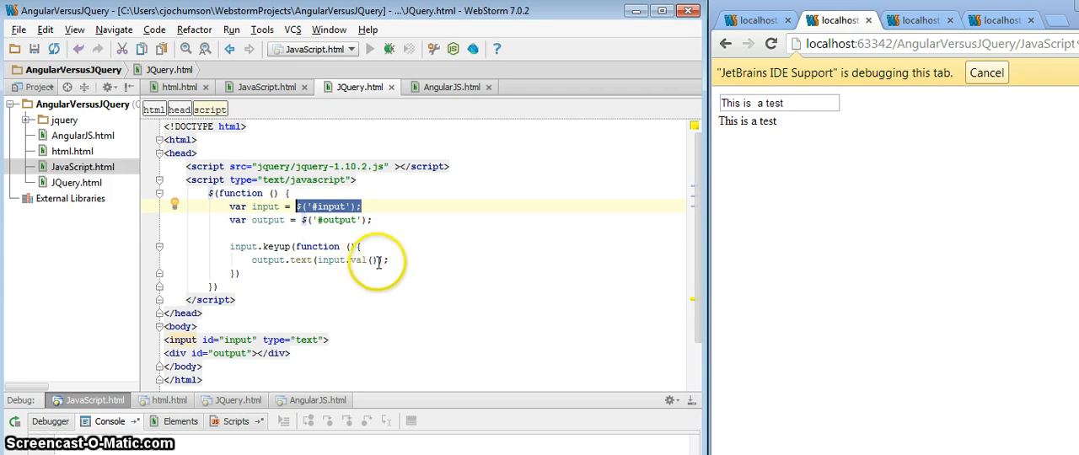
pyautogui.moveTo(312, 291)
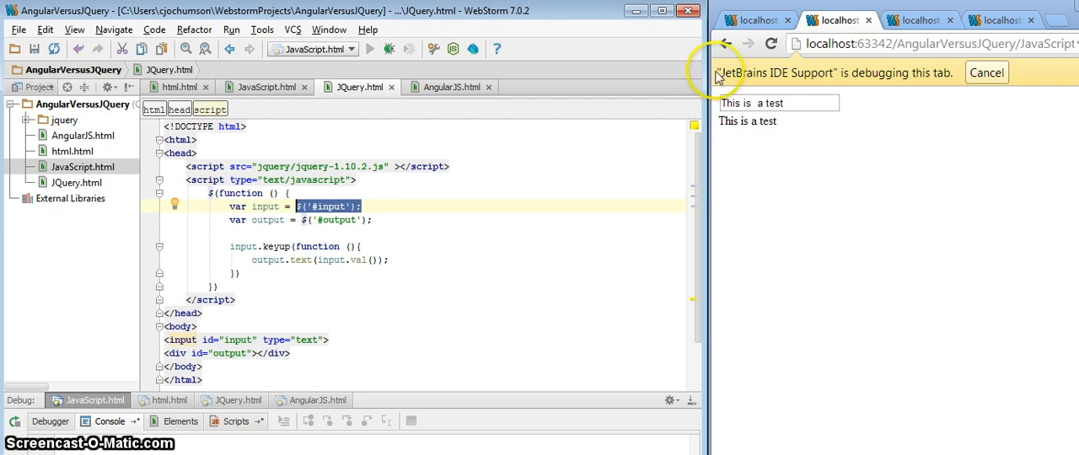
# Reload the jQuery page in the browser and enter This is a test to echo it below.
pyautogui.click(769, 44)
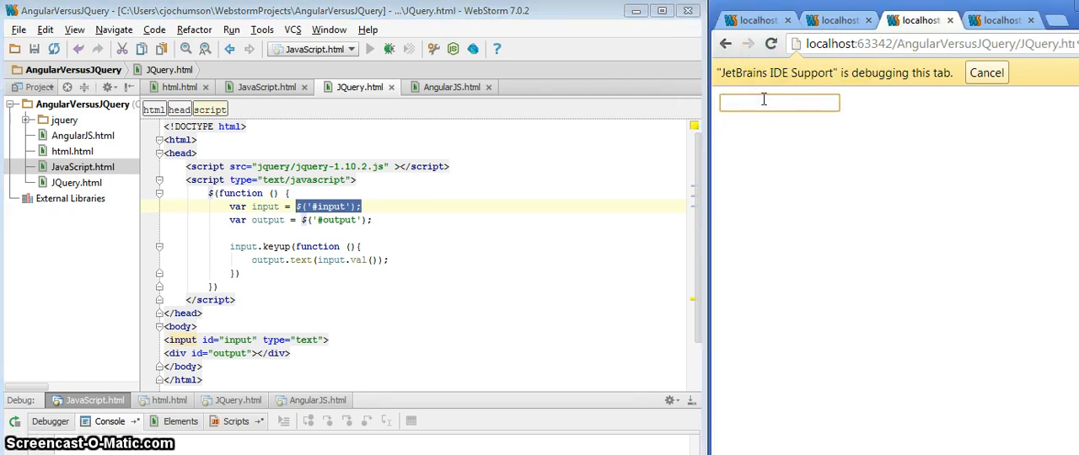
pyautogui.write('This is a test')
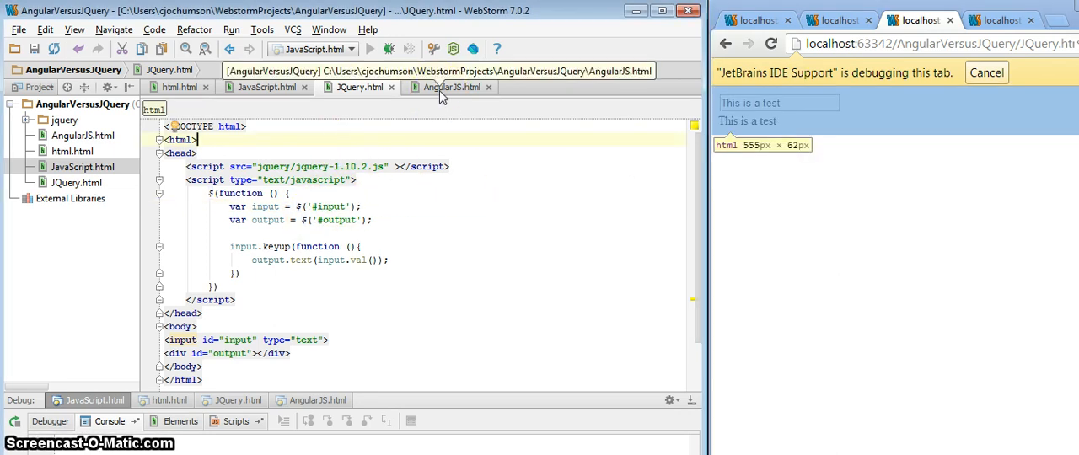
# Show AngularJS.html and highlight its ng-app attribute with the ng-model binding to {{input}}.
pyautogui.click(452, 88)
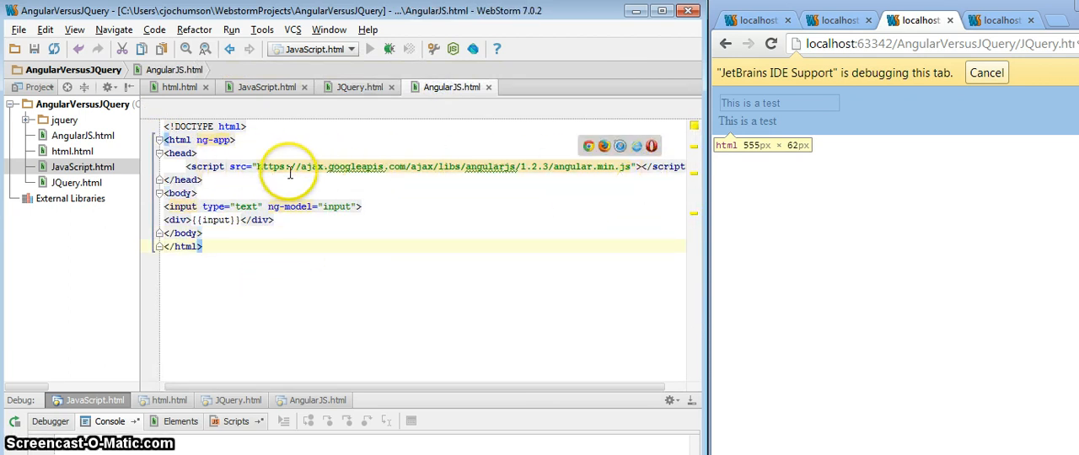
pyautogui.moveTo(560, 165)
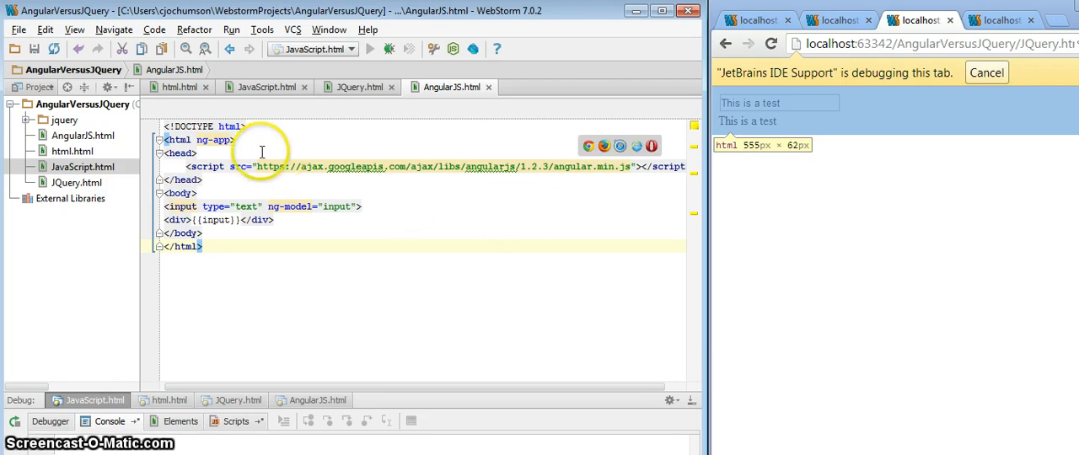
pyautogui.doubleClick(202, 140)
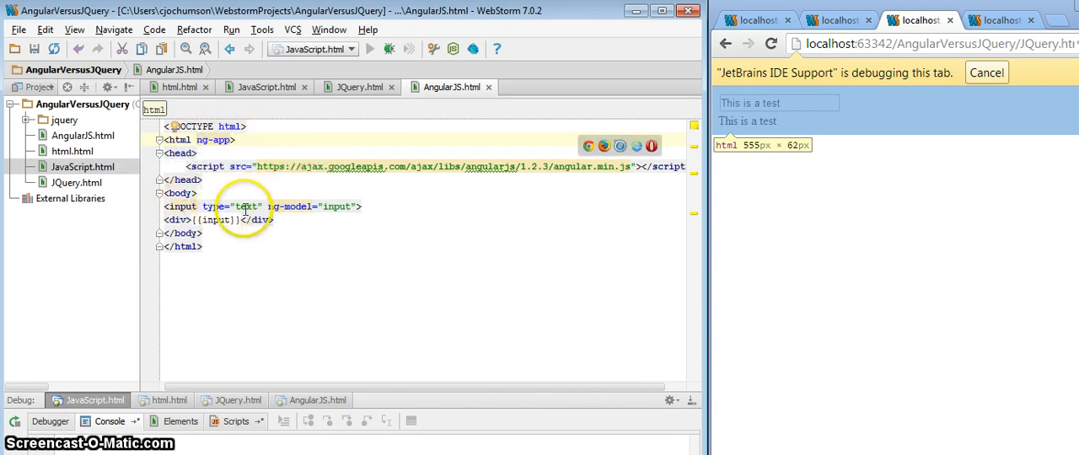
pyautogui.moveTo(290, 206)
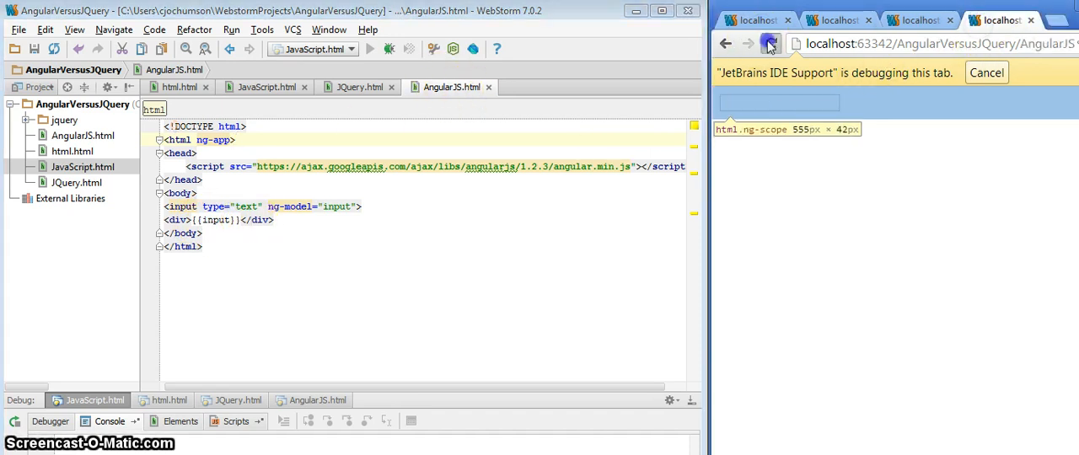
# Enter This is a test in the AngularJS page's text box so data binding echoes it below.
pyautogui.write('T')
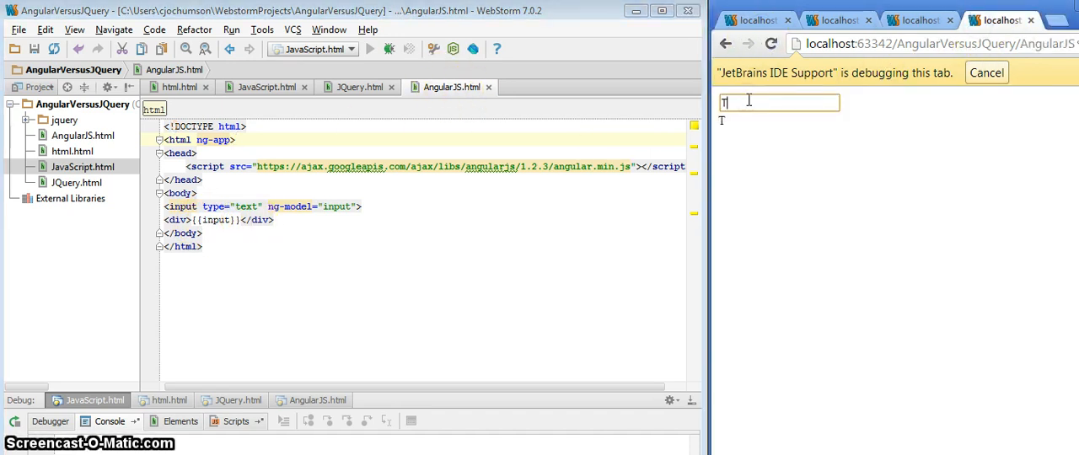
pyautogui.write('his')
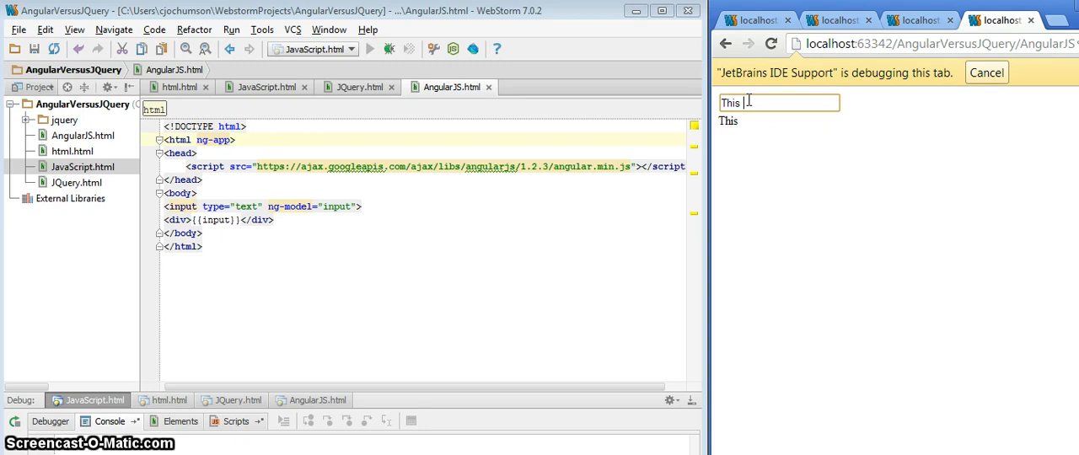
pyautogui.write('is a test')
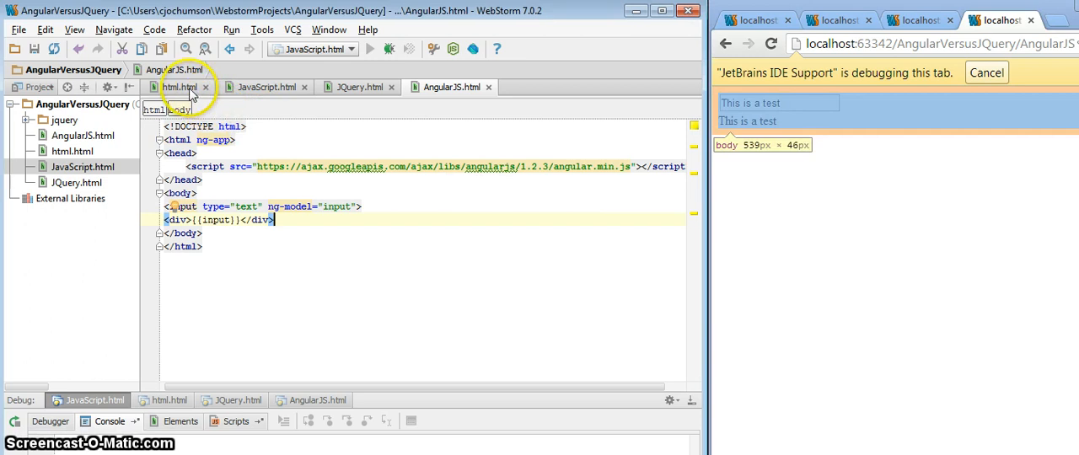
# Look back at html.html, return to AngularJS.html, then land on JQuery.html's keyup script.
pyautogui.click(176, 88)
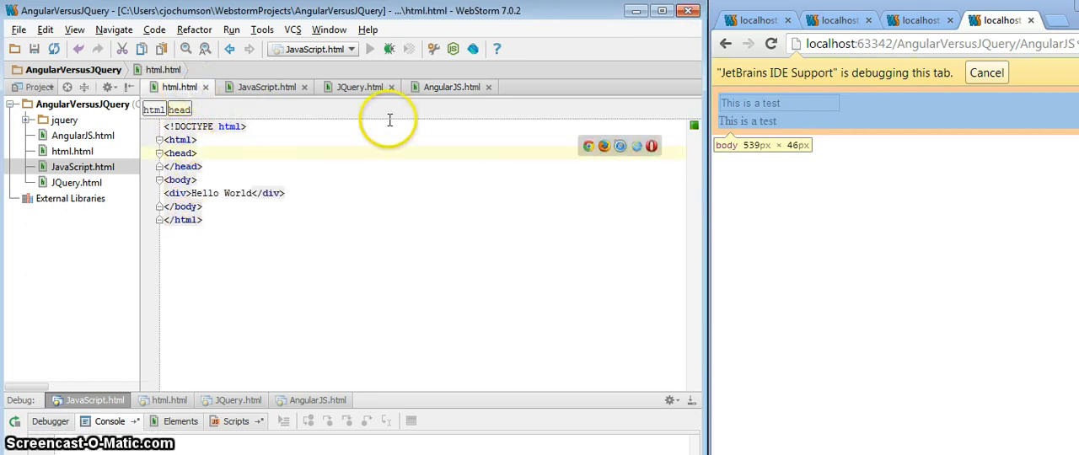
pyautogui.click(452, 87)
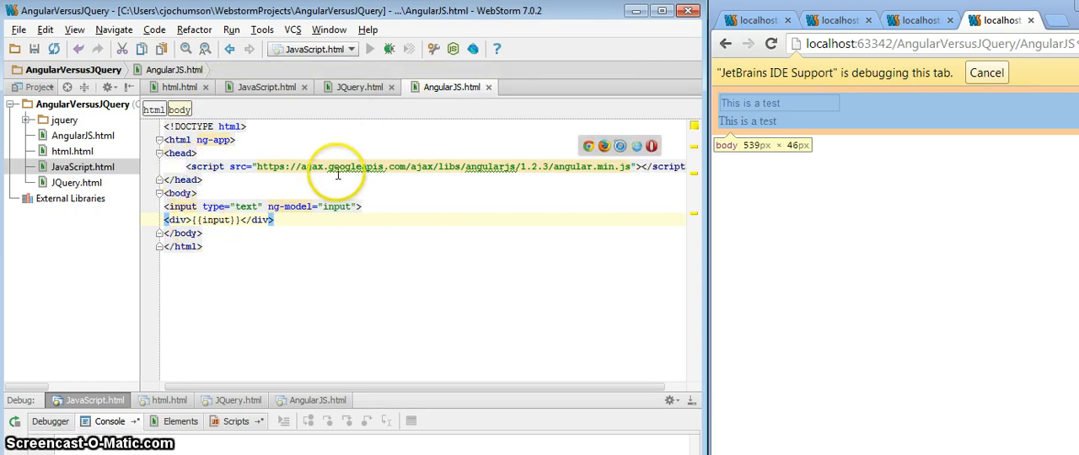
pyautogui.moveTo(172, 206)
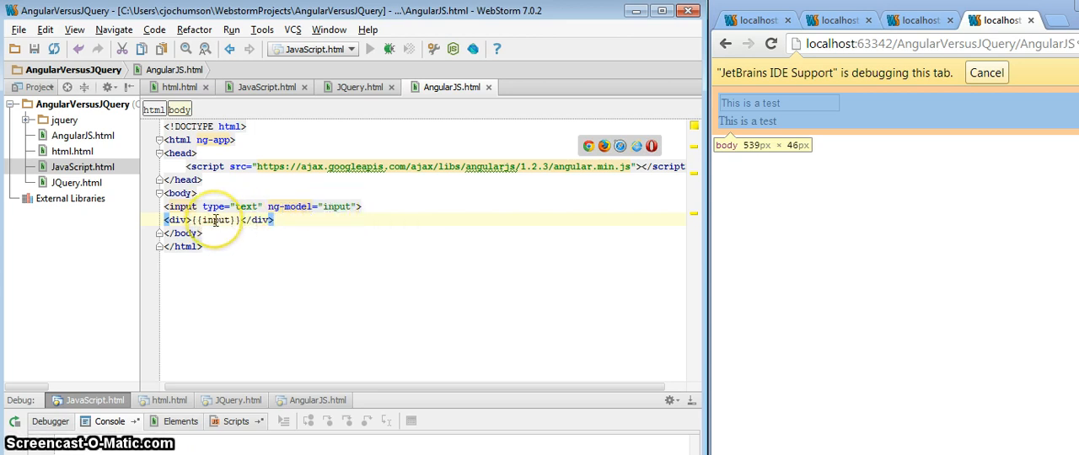
pyautogui.moveTo(233, 205)
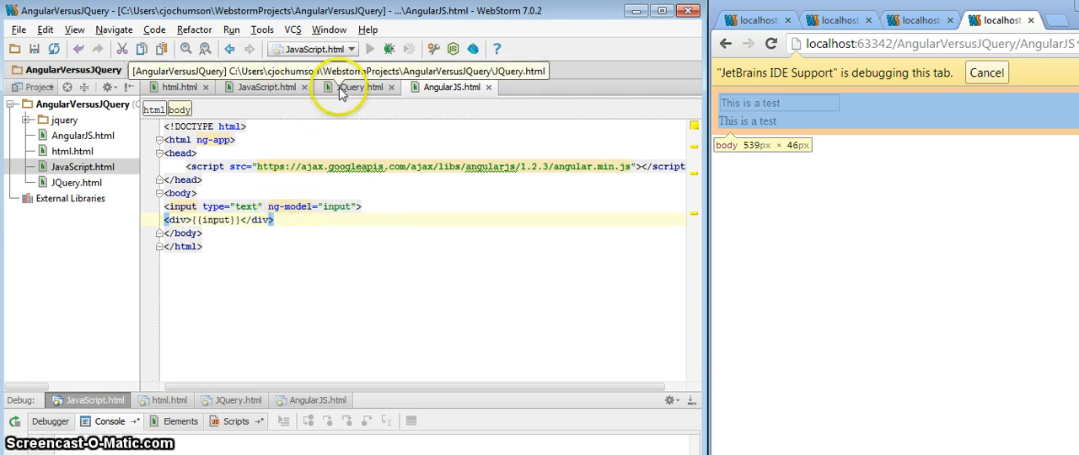
pyautogui.click(358, 87)
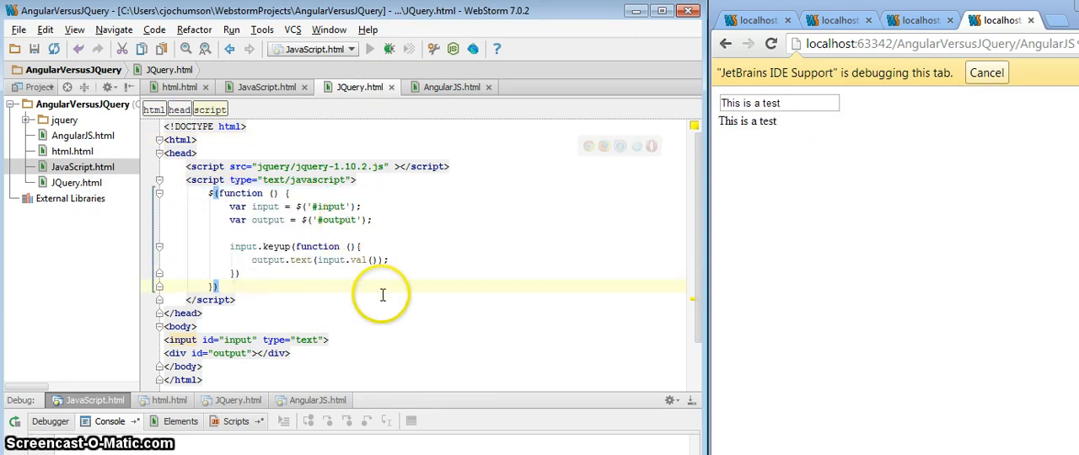
pyautogui.moveTo(253, 353)
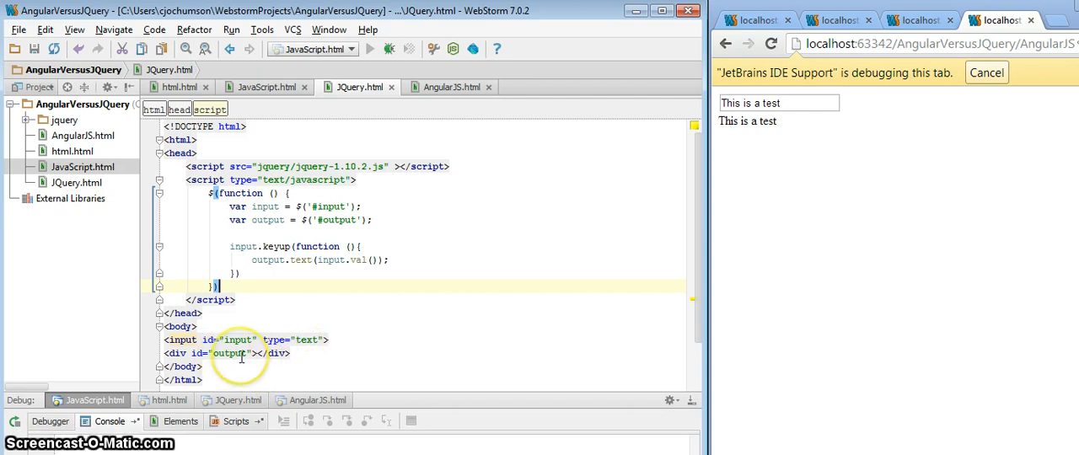
pyautogui.moveTo(411, 108)
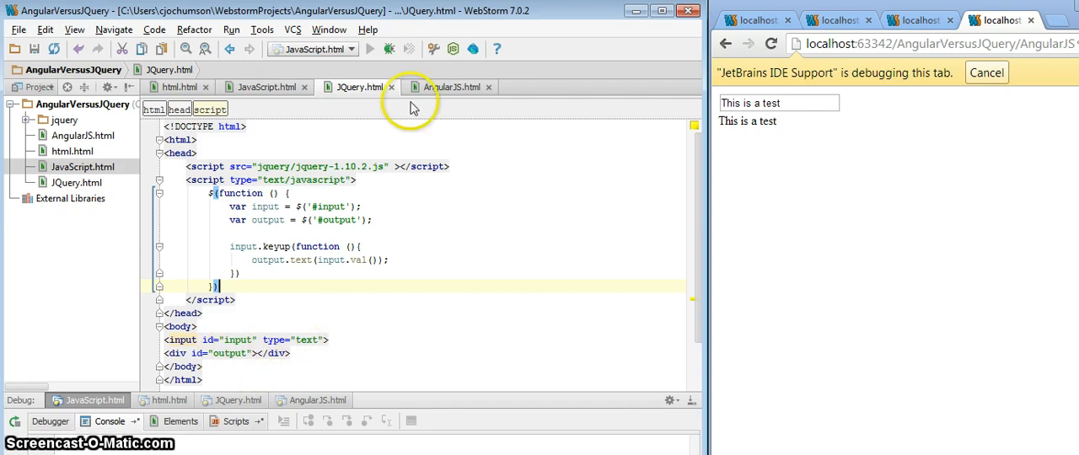
# Bring AngularJS.html's ng-model input and {{input}} div back into the editor.
pyautogui.click(451, 88)
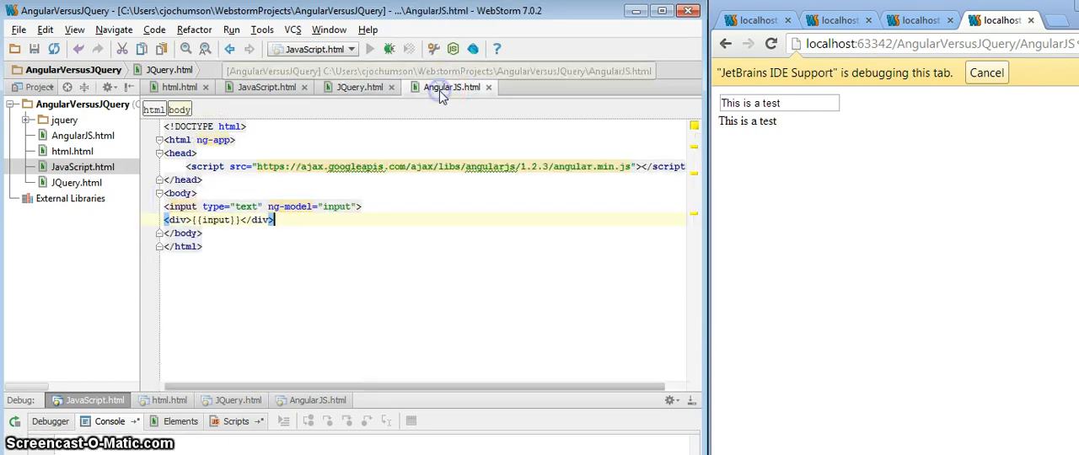